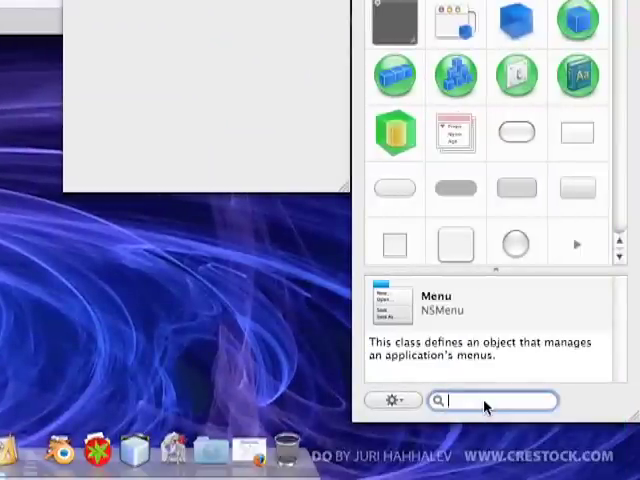
- Drag an NSObject from the Library into the nib and set its class to CalcController
text(nsobje)
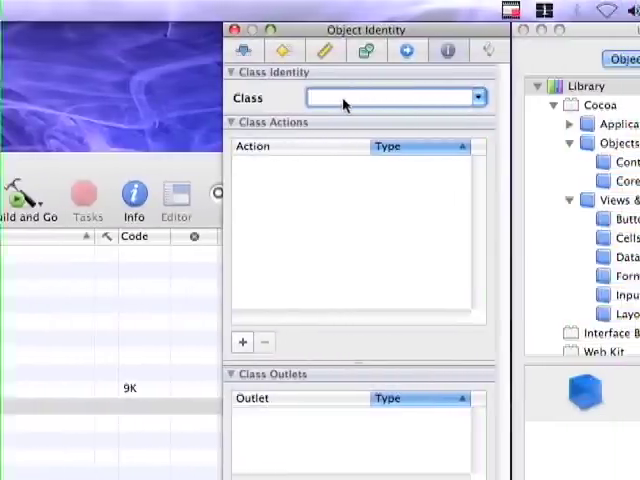
text(CalcController)
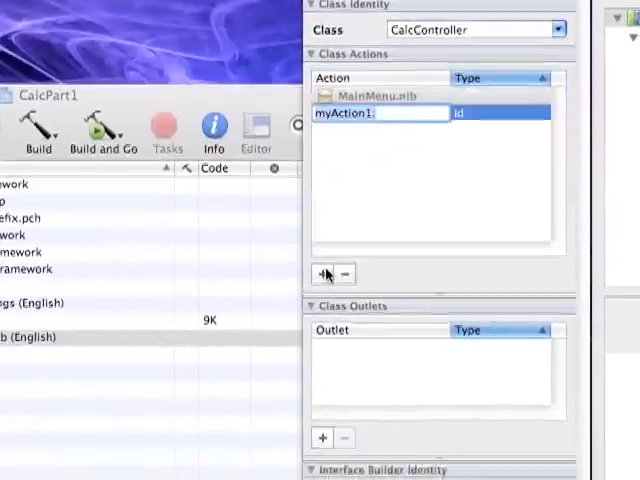
- Add the first CalcController actions, renaming them with the push_ prefix including push_add:
text(push_d)
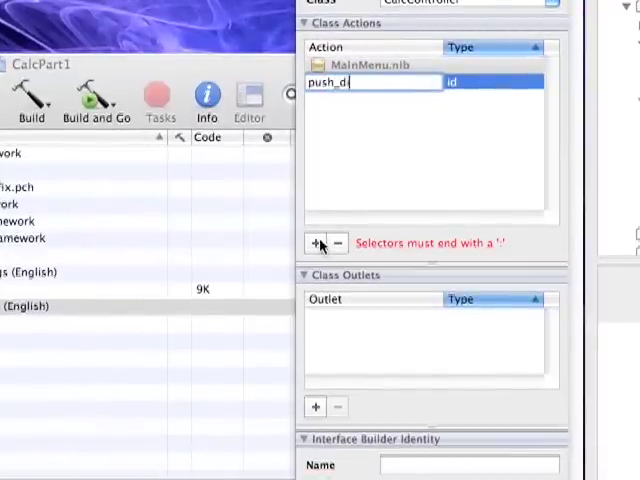
click(316, 244)
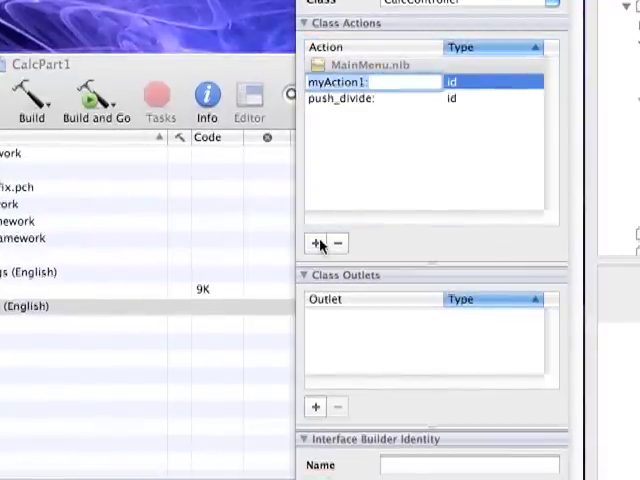
text(push_)
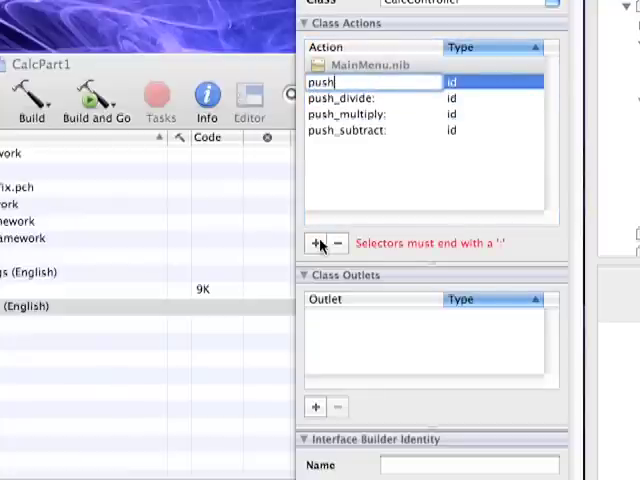
text(_)
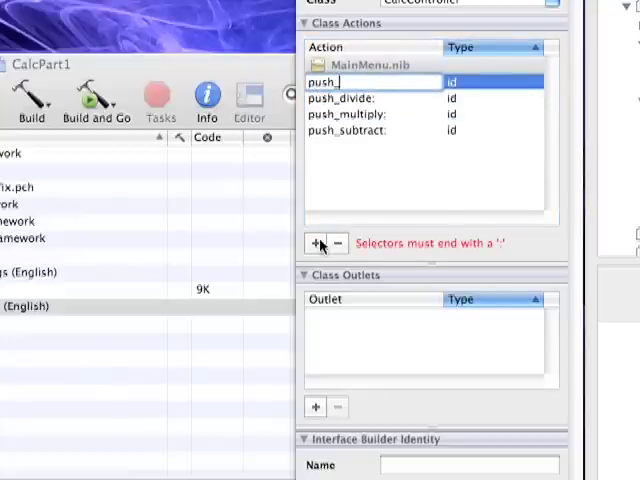
text(add)
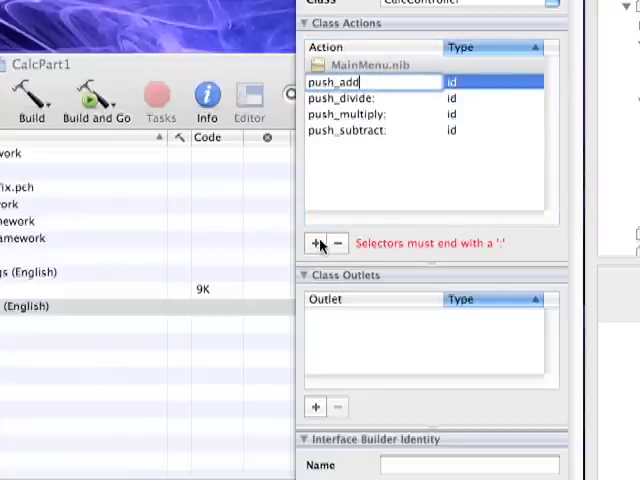
- Add further push_ actions such as push_decimal: and the following operator actions
click(316, 244)
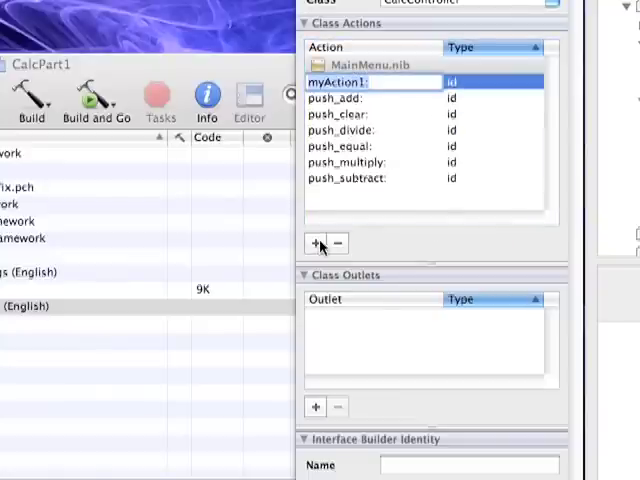
text(push_decl)
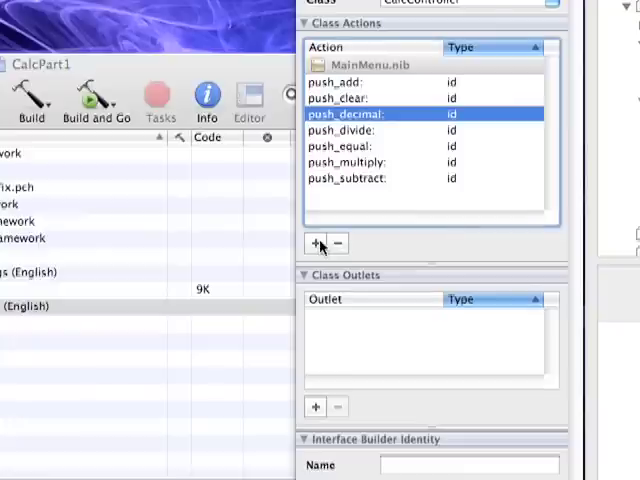
click(316, 244)
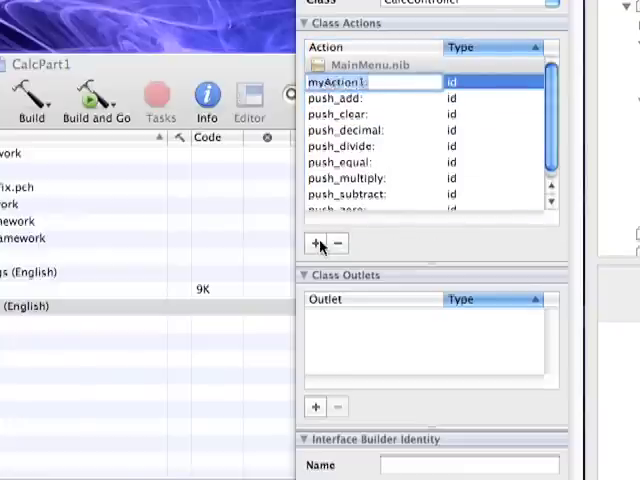
text(push_five:)
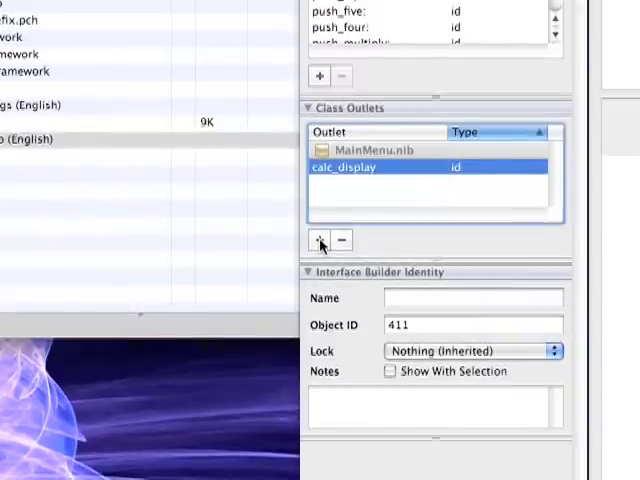
- Add CalcController outlets named a_button, s_button, m_button and d_button
text(a)
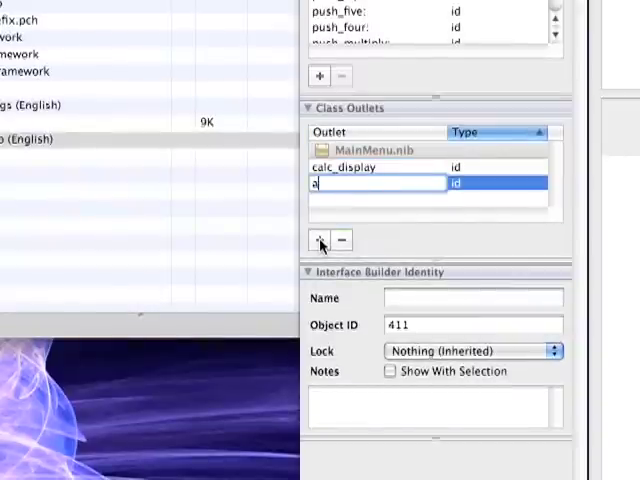
text(_button)
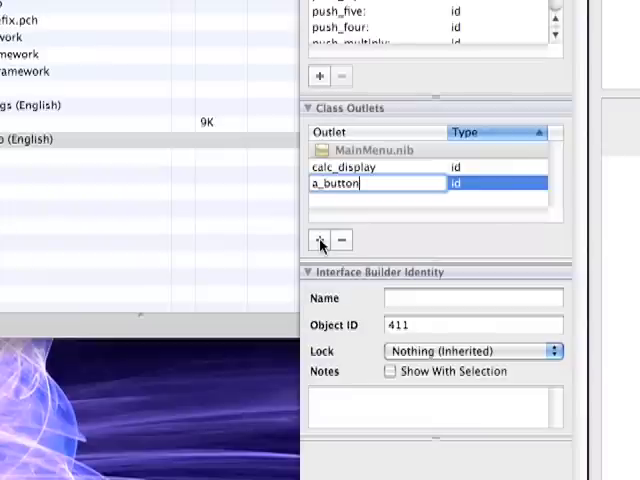
click(320, 240)
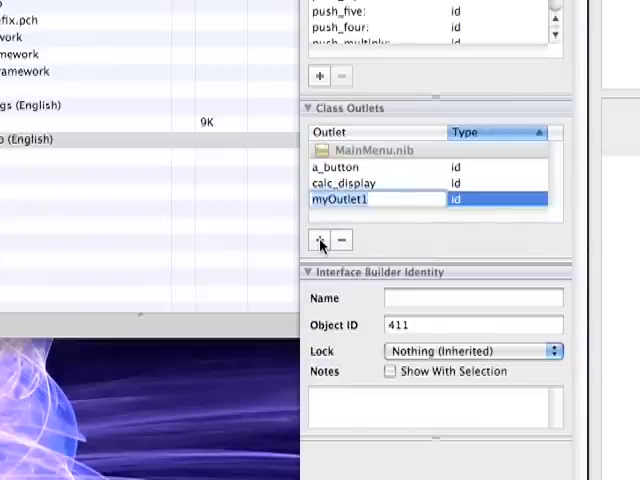
text(s_button)
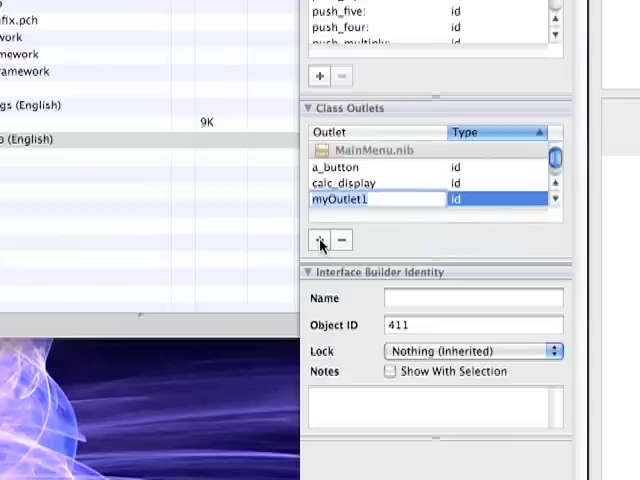
text(m_button)
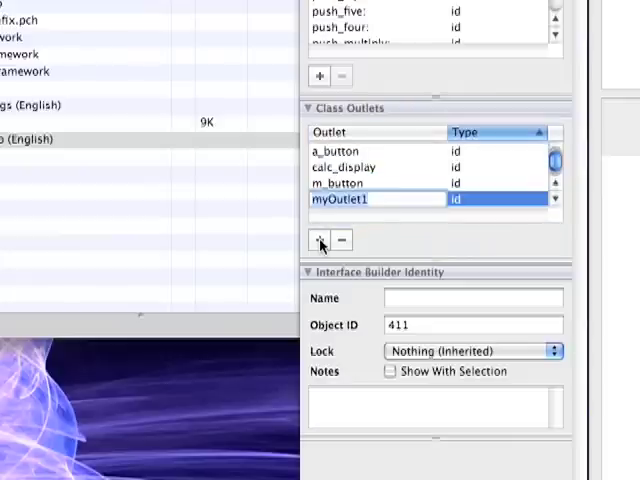
text(d_button)
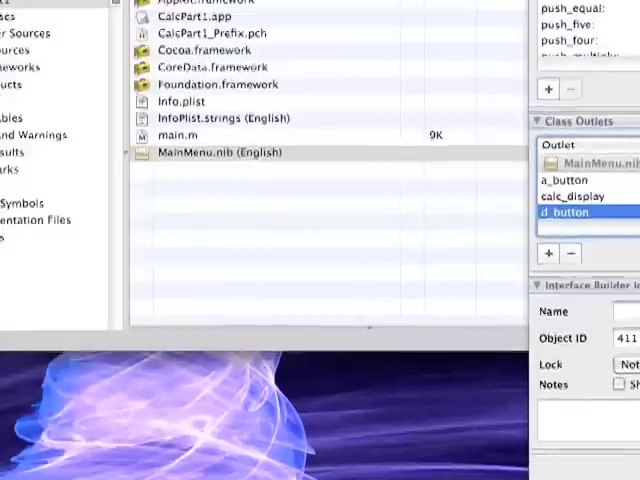
- Write CalcController's Objective-C .h and .m class files into the CalcPart1 folder
double_click(220, 152)
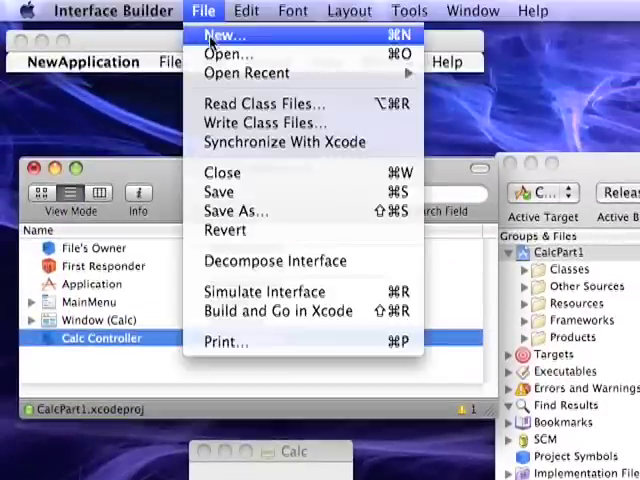
click(212, 36)
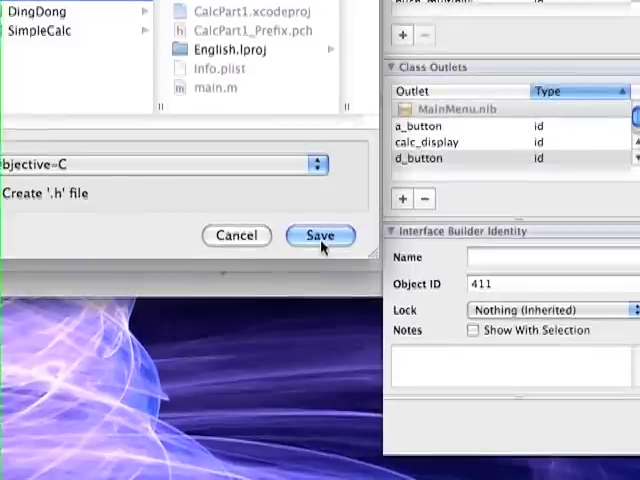
click(320, 236)
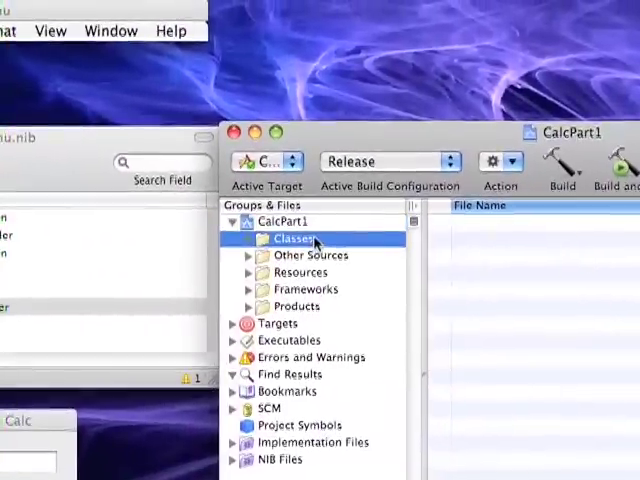
- Add CalcController.h and .m to the Classes group, assigned to the CalcPart1 target
right_click(290, 238)
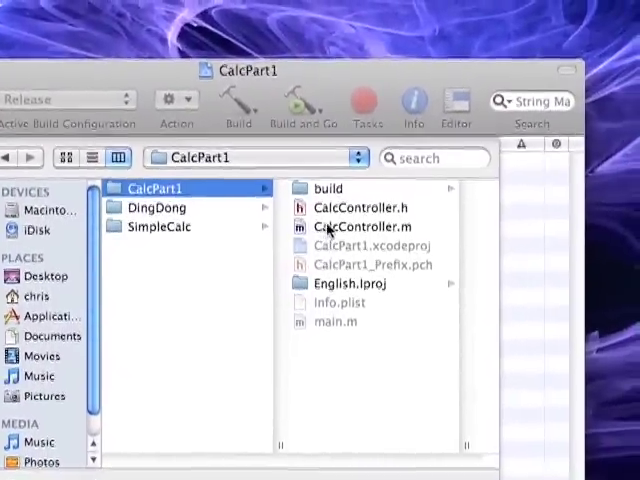
click(356, 218)
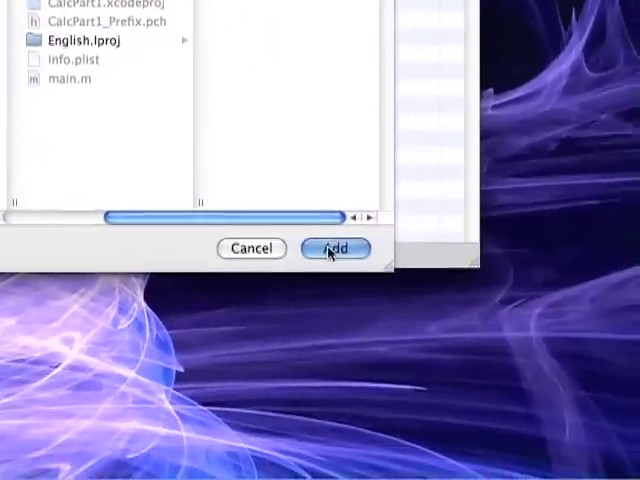
click(340, 248)
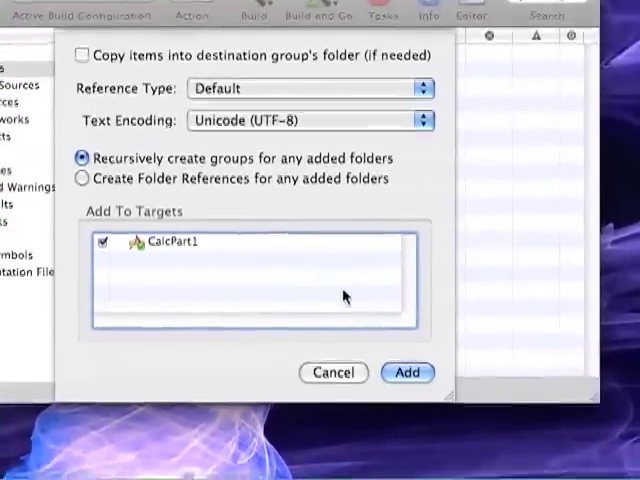
click(408, 372)
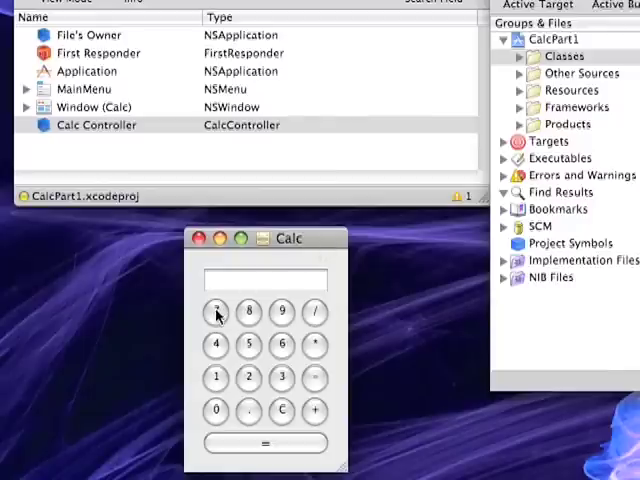
- Connect the 7 key and the next key to their matching push_ actions on Calc Controller
click(216, 312)
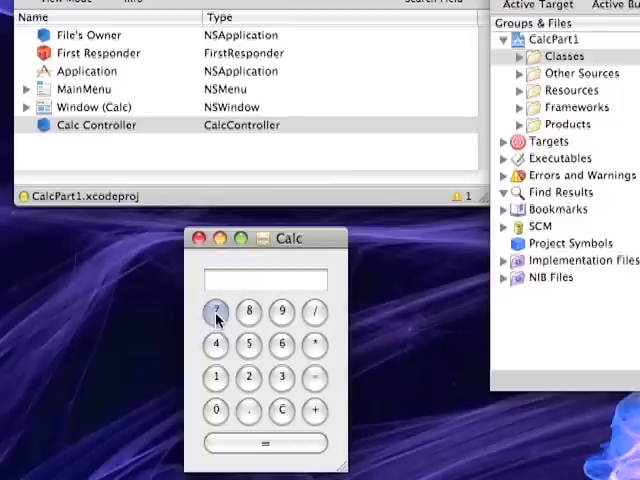
drag(216, 312, 96, 124)
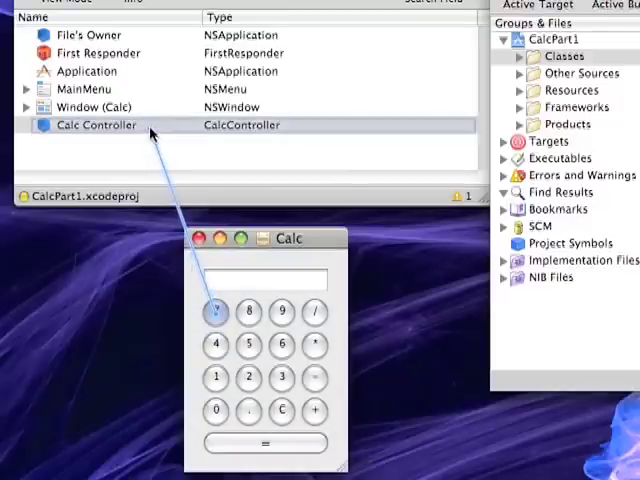
click(96, 124)
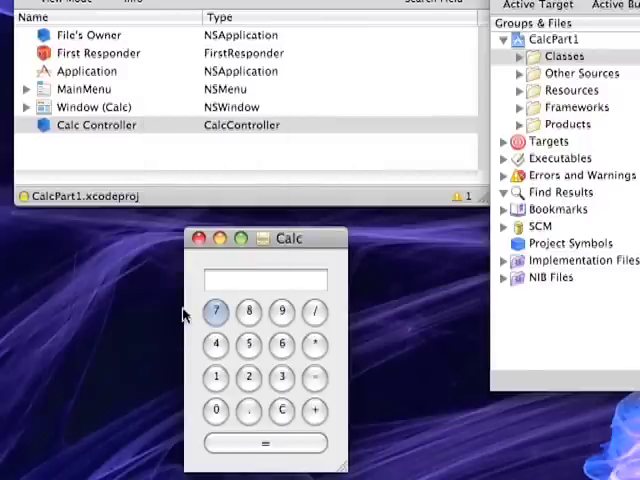
drag(100, 124, 248, 312)
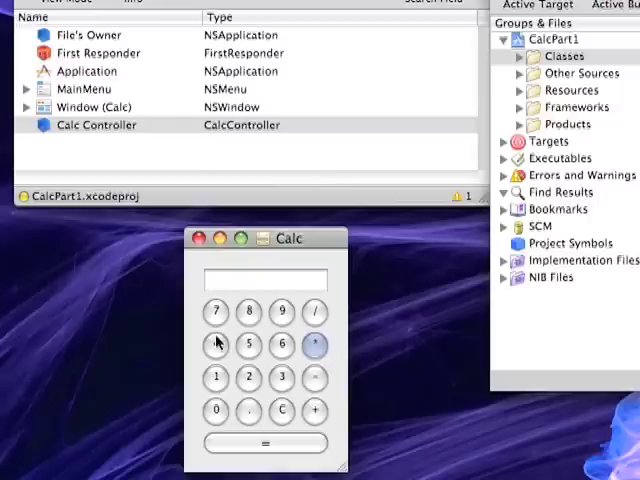
- Connect the next key and the divide key to push_divide and related actions on Calc Controller
drag(316, 348, 250, 150)
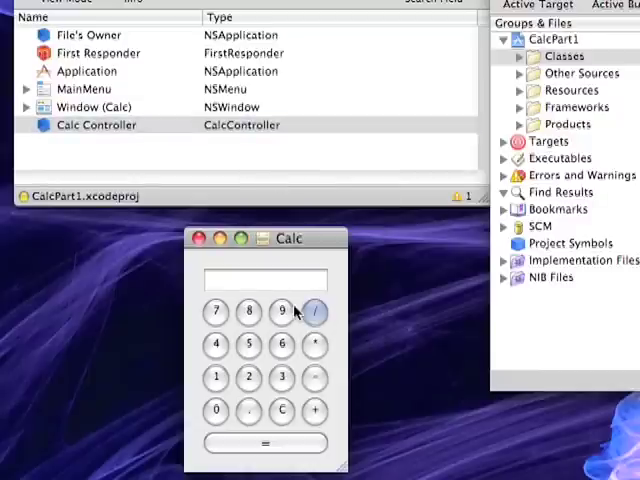
drag(216, 378, 192, 144)
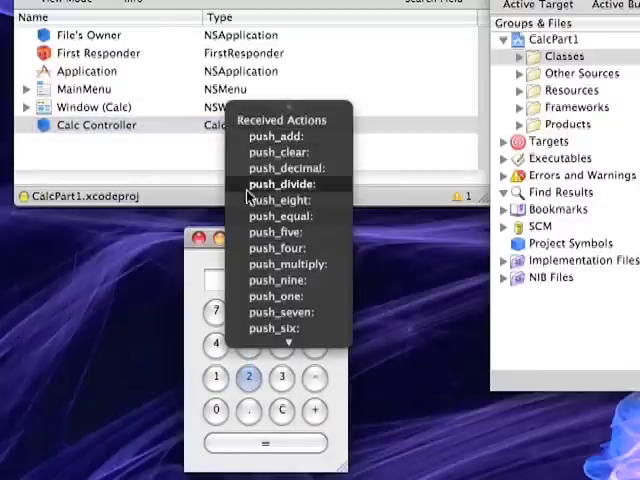
scroll(down, 3)
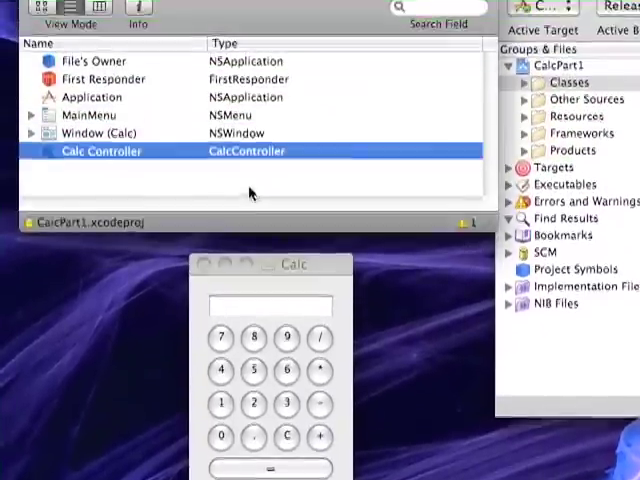
- Show CalcController.m in Xcode and scroll through the empty push_ method stubs to push_zero
click(204, 12)
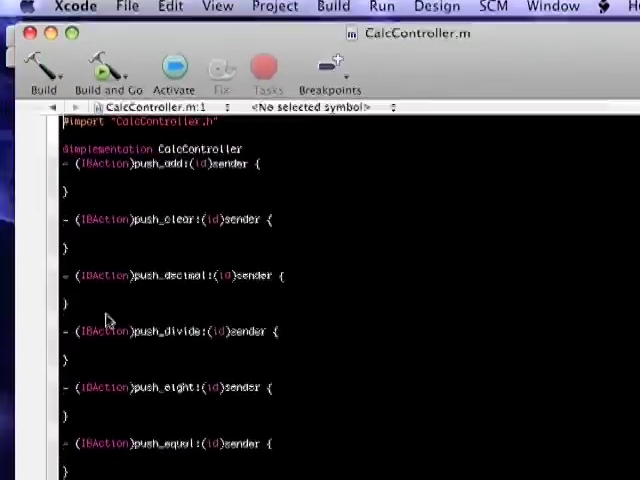
scroll(down, 3)
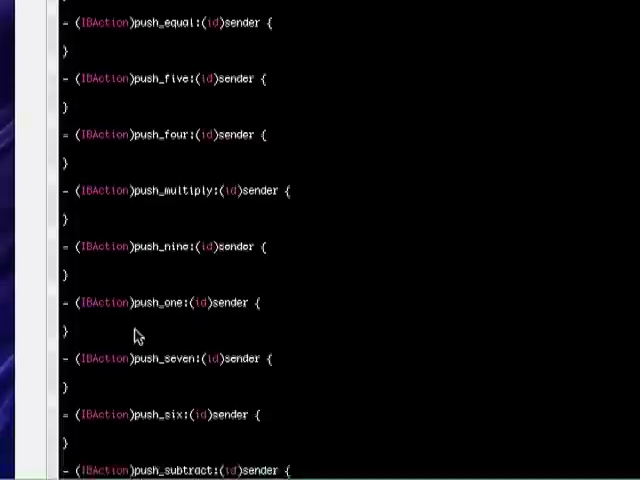
scroll(down, 3)
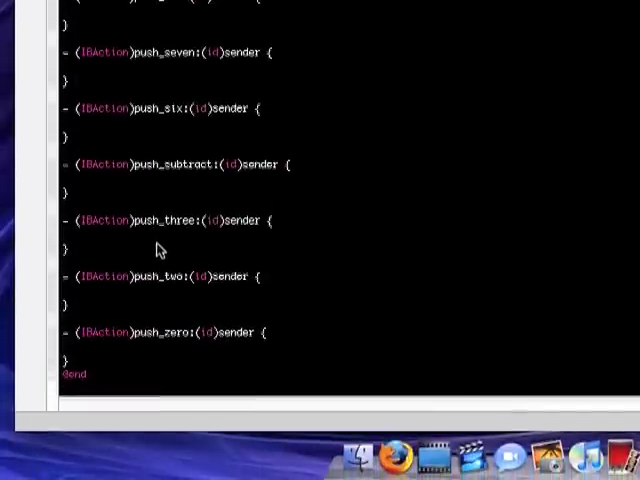